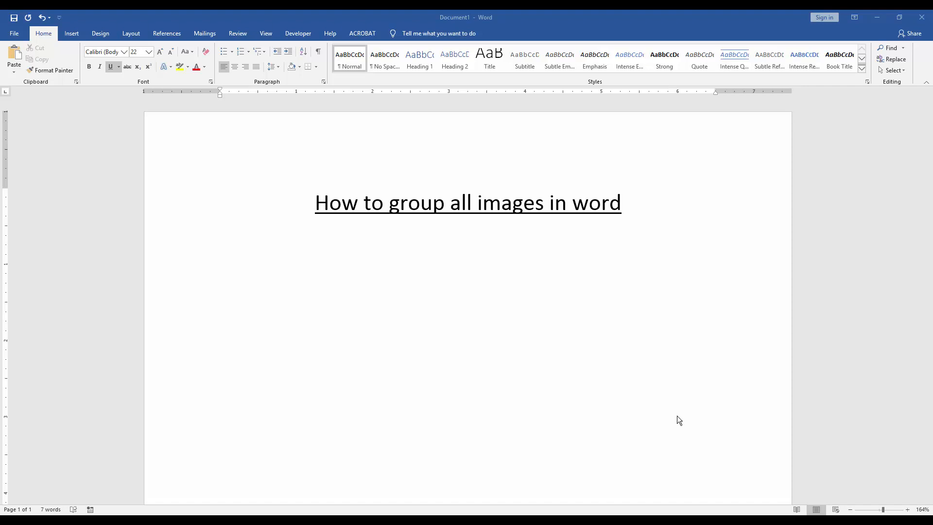
pyautogui.moveTo(677, 421)
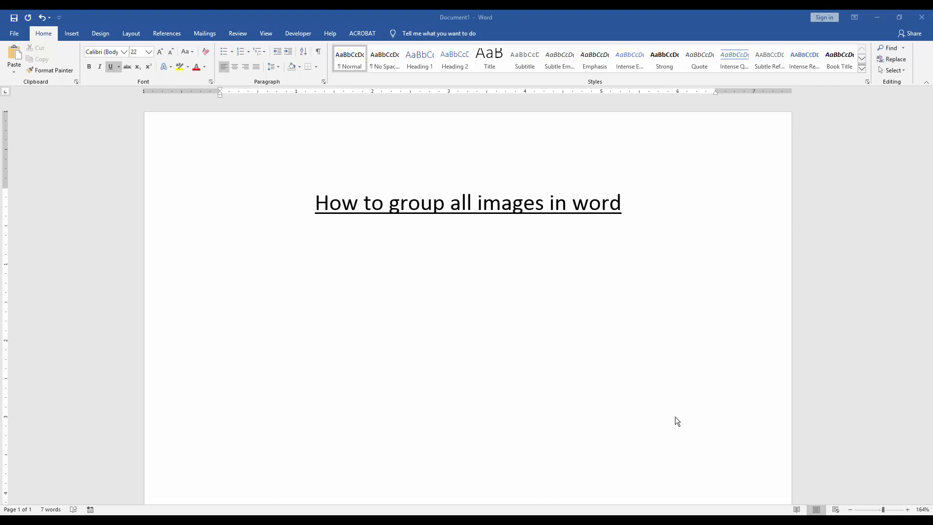
pyautogui.moveTo(675, 420)
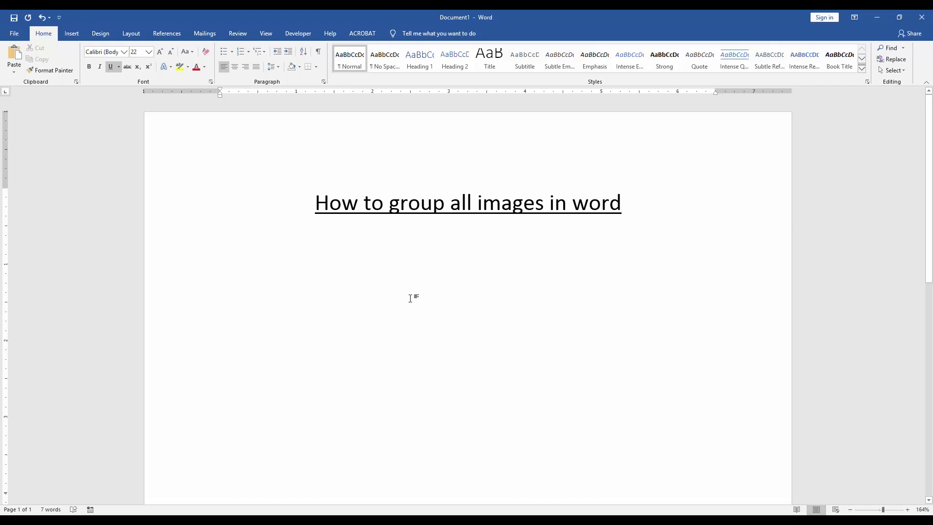
# - Start inserting pictures from file at the insertion point below the title
pyautogui.click(220, 241)
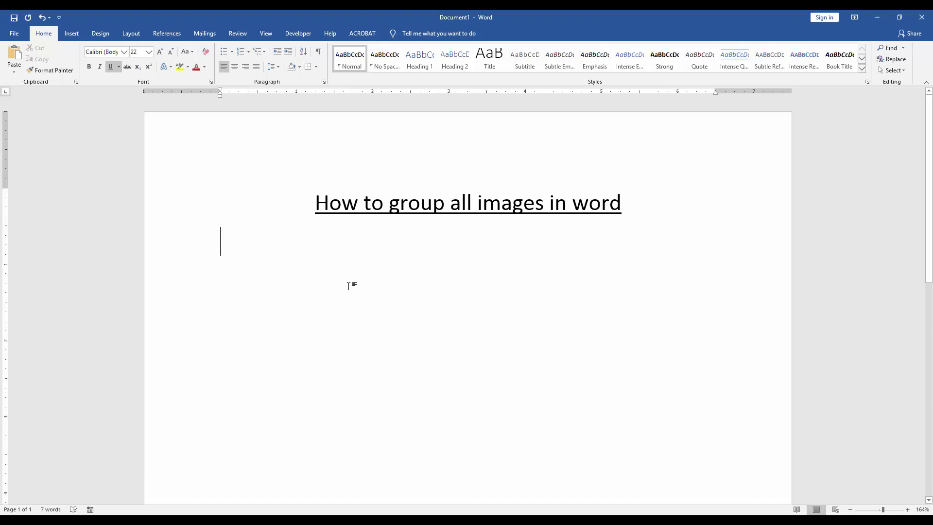
pyautogui.click(71, 33)
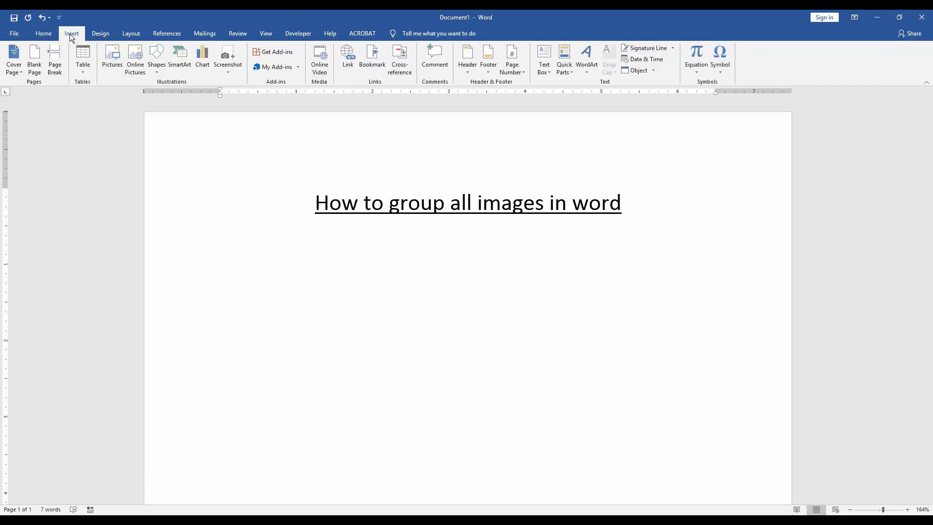
pyautogui.click(112, 56)
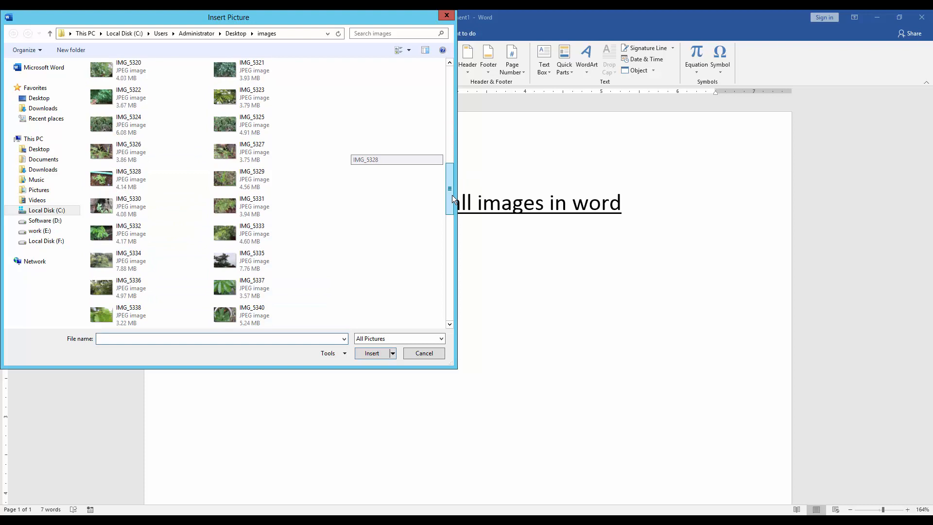
# - Insert the leaf photos IMG_5337, 5338, 5340, 5341 and 5342 from the images folder
pyautogui.click(271, 271)
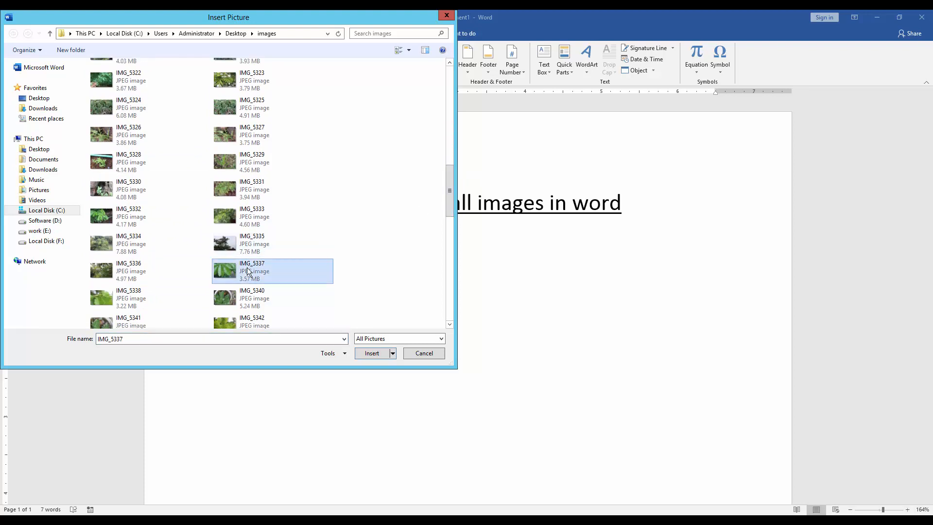
pyautogui.moveTo(160, 270)
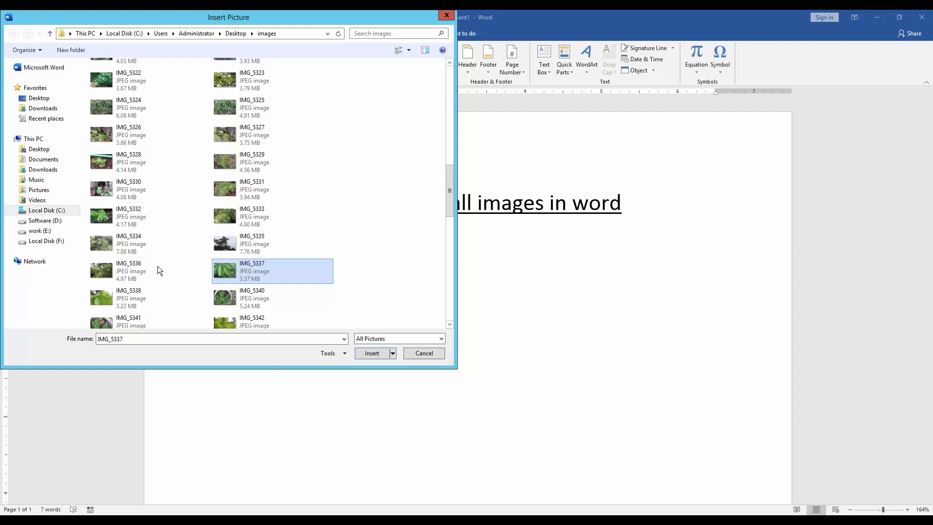
pyautogui.click(148, 298)
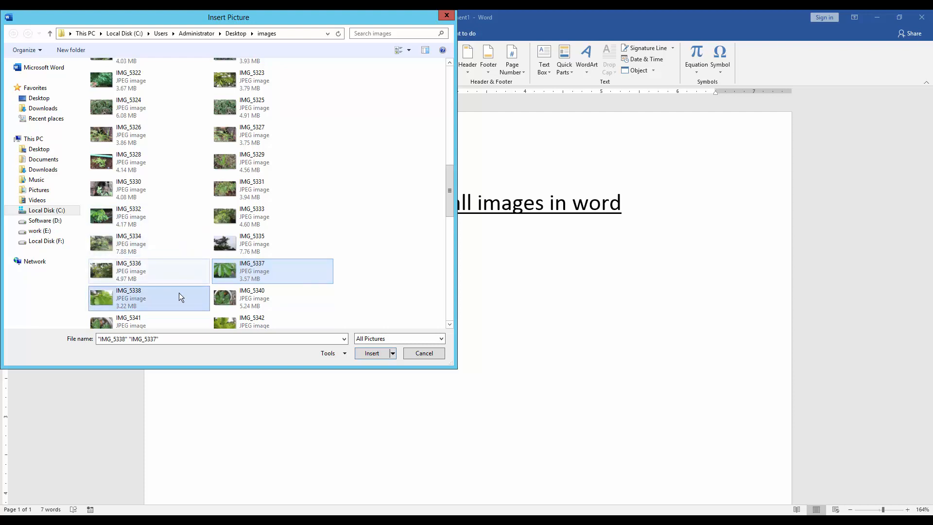
pyautogui.click(271, 314)
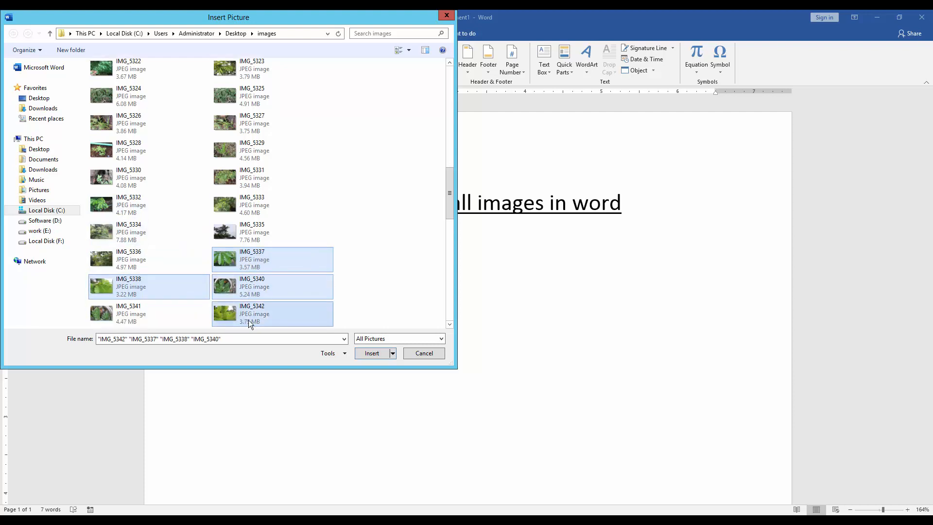
pyautogui.click(128, 314)
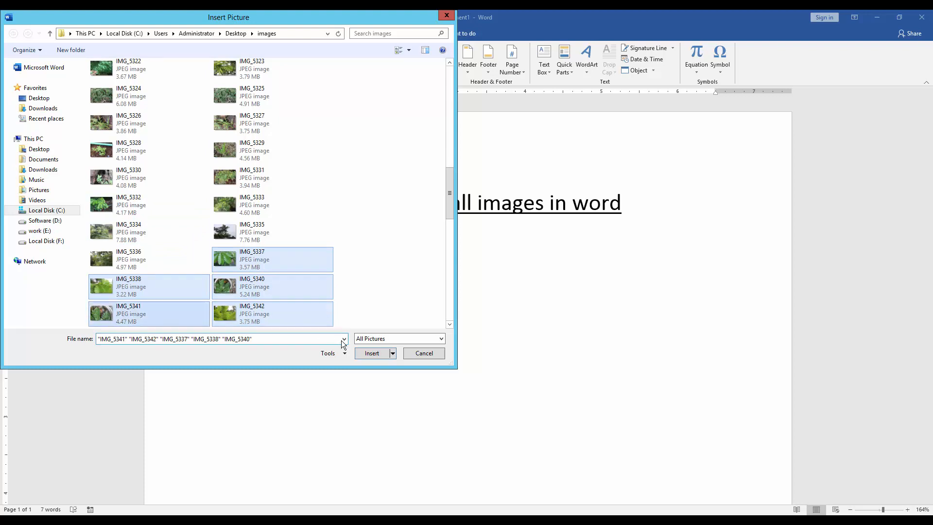
pyautogui.click(423, 353)
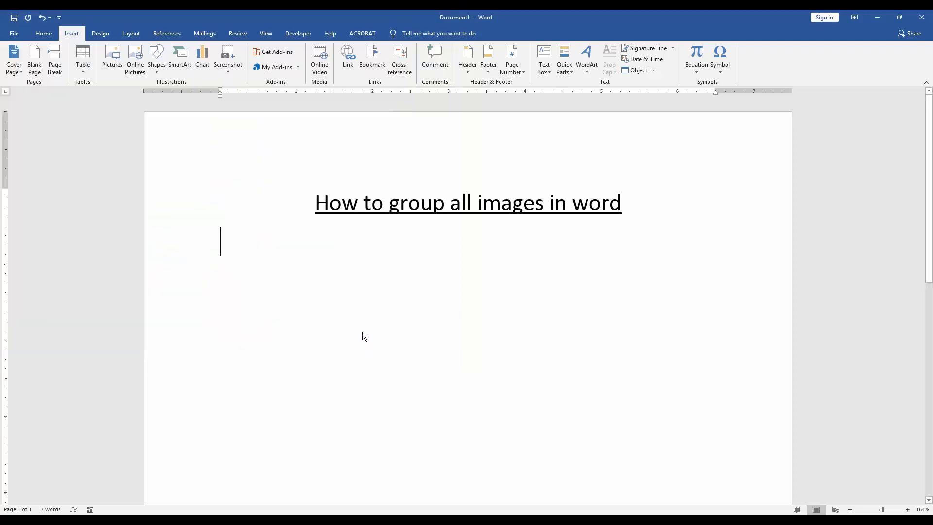
# - Float the first photo in front of text, shrink it to a thumbnail and place it under the title
pyautogui.click(112, 59)
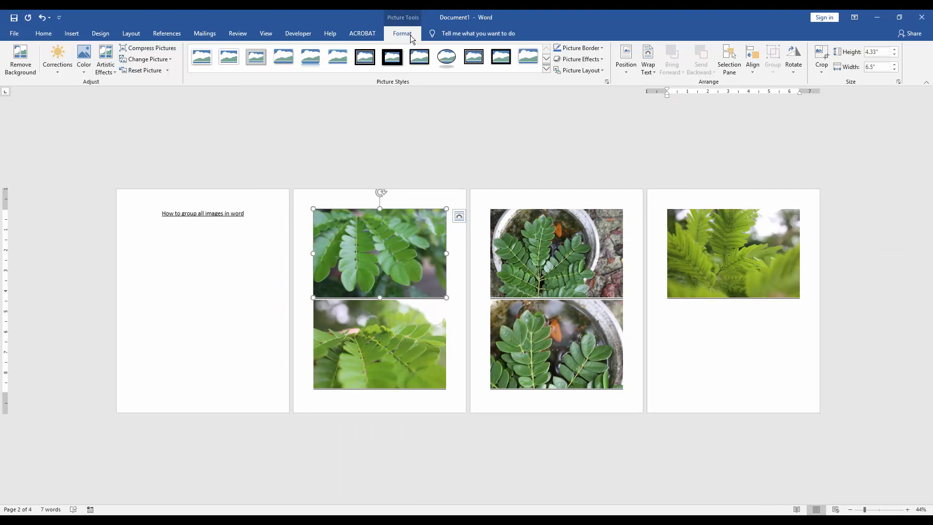
pyautogui.click(648, 59)
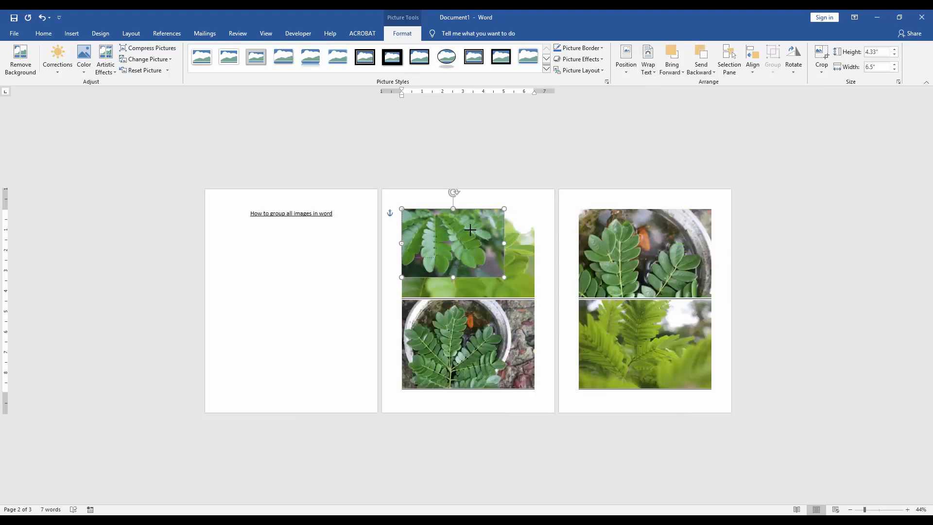
pyautogui.moveTo(504, 277); pyautogui.dragTo(421, 234)
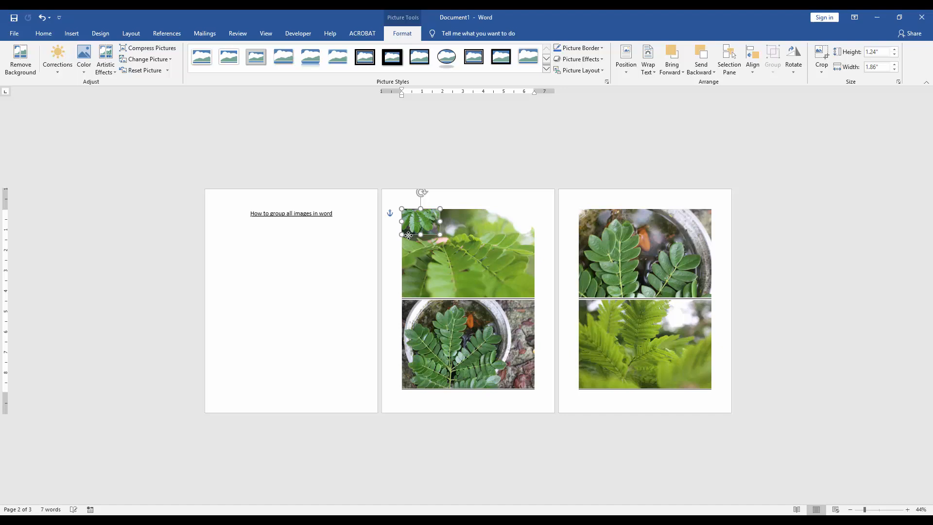
pyautogui.moveTo(420, 234); pyautogui.dragTo(244, 240)
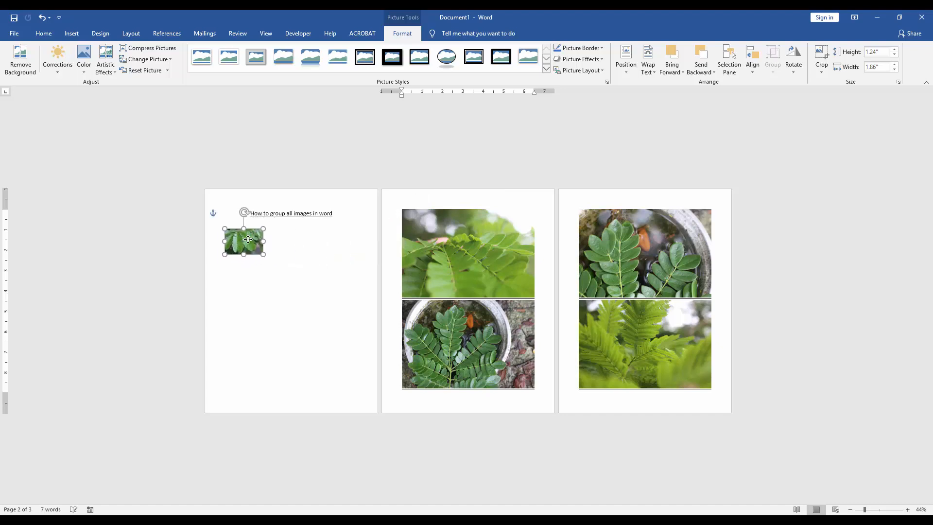
# - Select the second large photo and set it to float in front of text
pyautogui.click(468, 253)
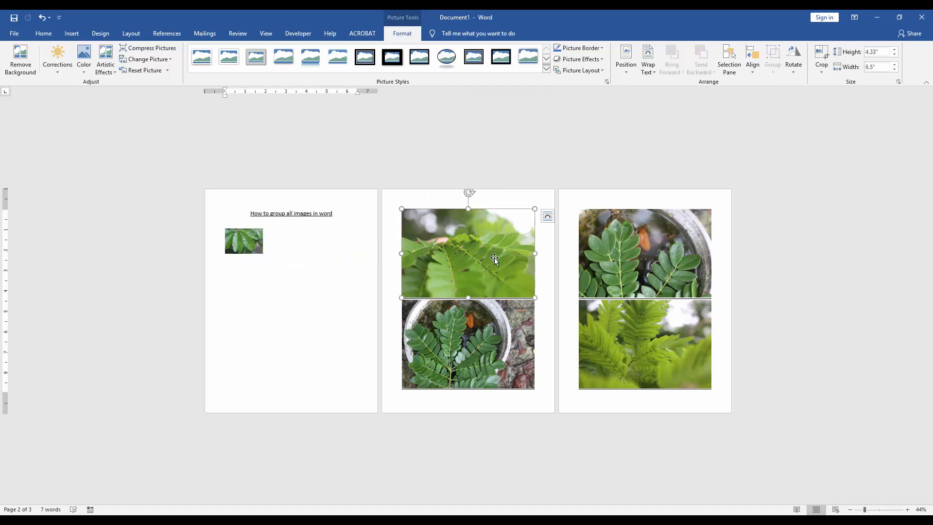
pyautogui.click(647, 59)
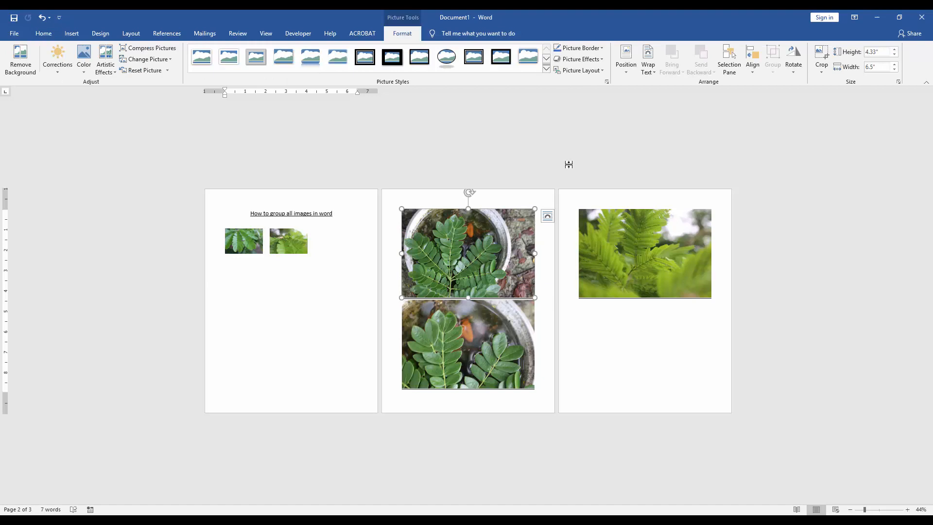
# - Float the pot-of-leaves photo in front of text and shrink it to thumbnail size
pyautogui.click(647, 60)
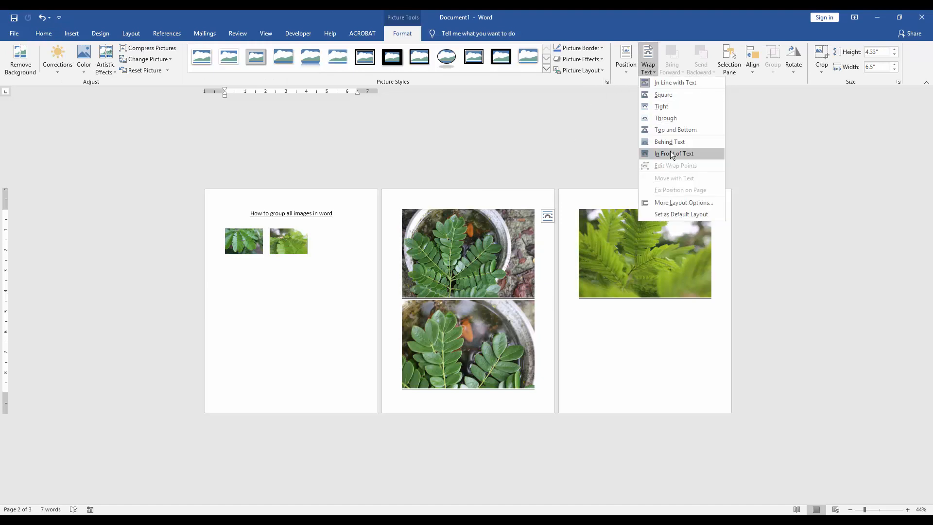
pyautogui.click(674, 153)
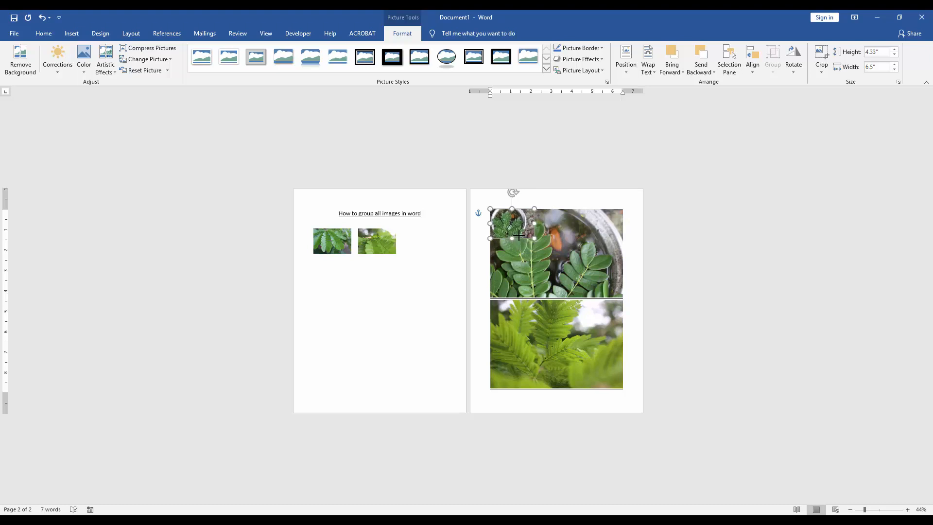
pyautogui.moveTo(512, 235); pyautogui.dragTo(422, 241)
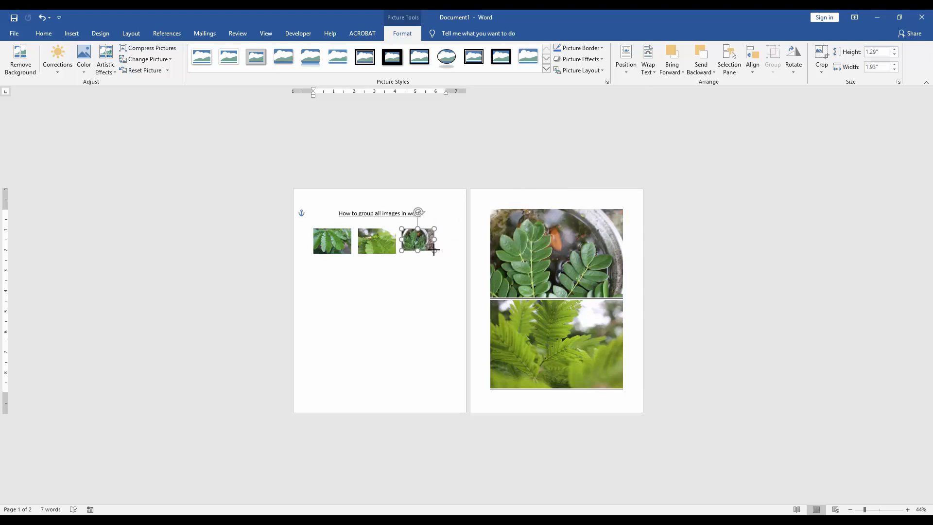
pyautogui.click(556, 253)
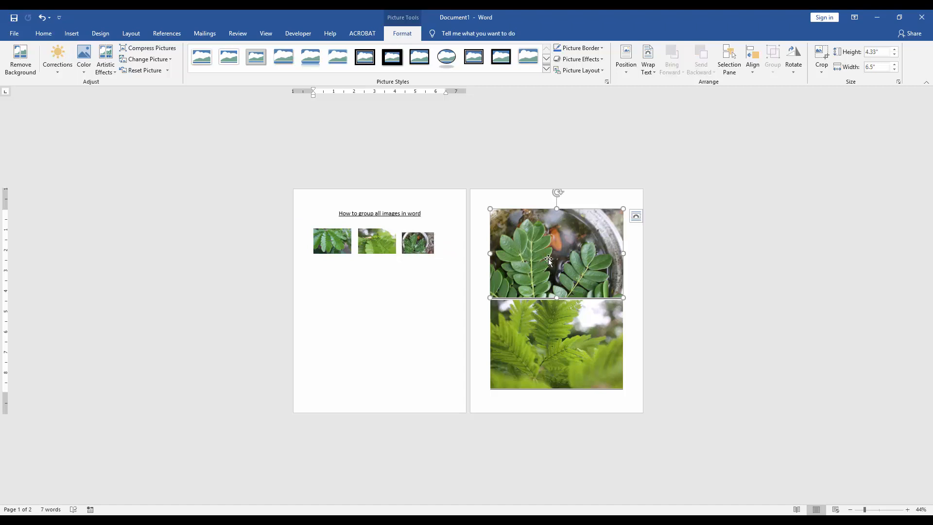
# - Float the remaining photos in front of text and shrink the fern photo to a thumbnail
pyautogui.click(648, 59)
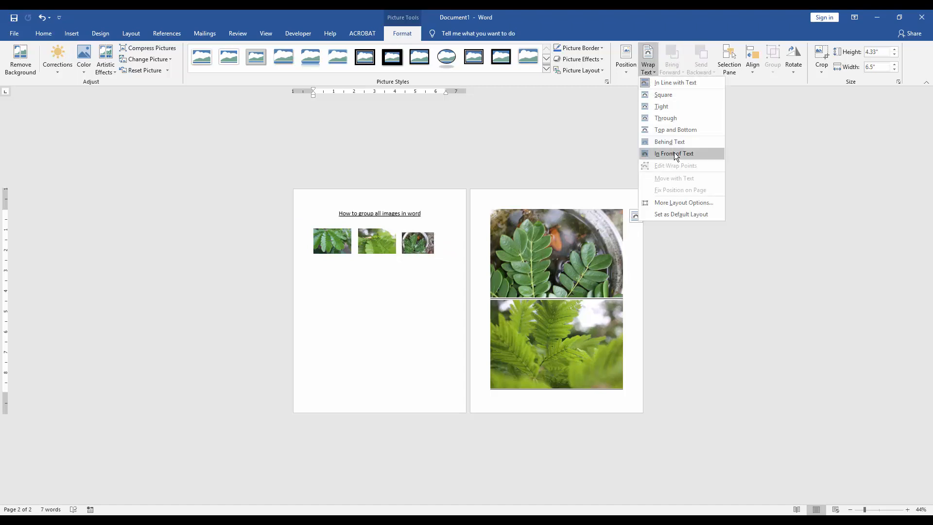
pyautogui.click(675, 154)
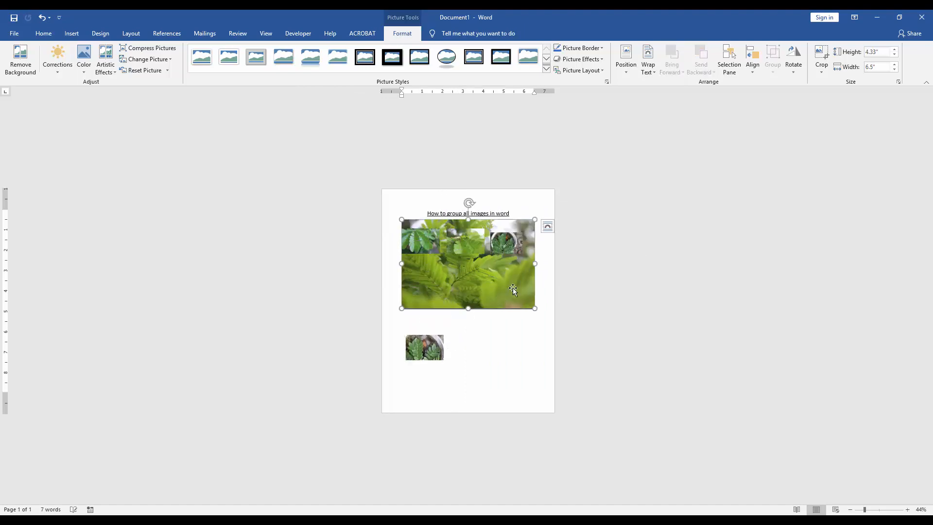
pyautogui.click(647, 59)
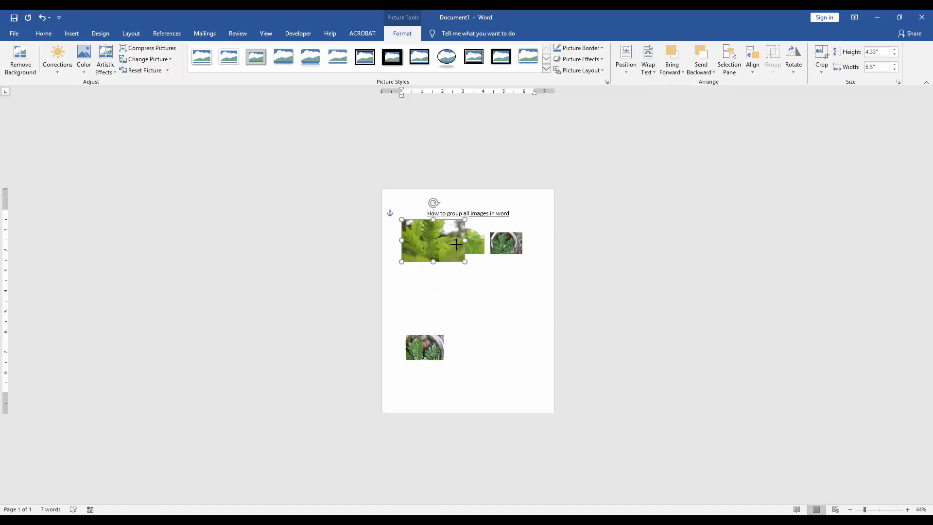
pyautogui.moveTo(442, 242); pyautogui.dragTo(480, 277)
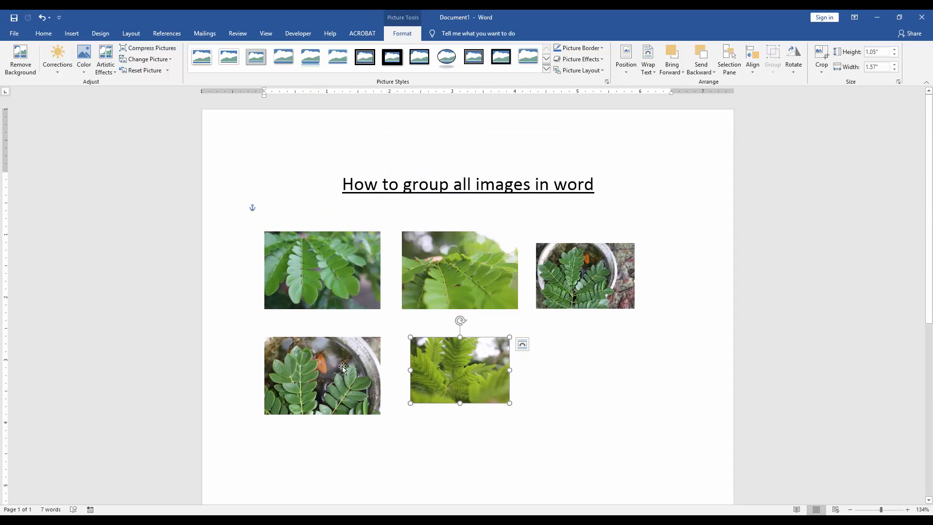
# - Select all five leaf photos and group them into one object via Format > Group
pyautogui.click(321, 375)
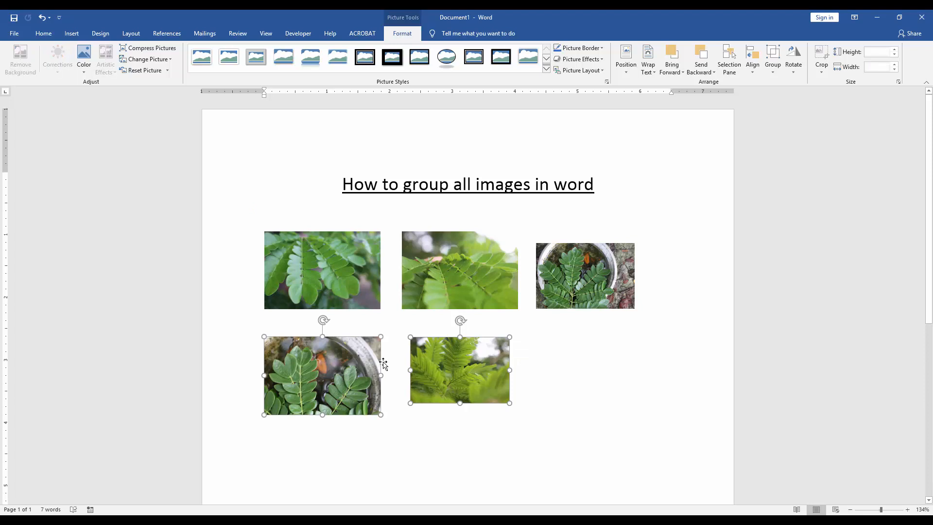
pyautogui.click(459, 269)
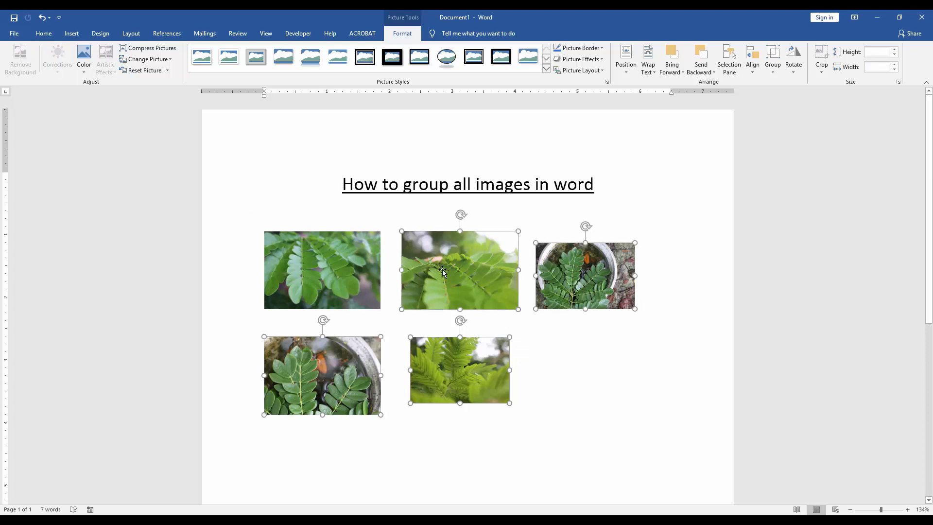
pyautogui.click(321, 269)
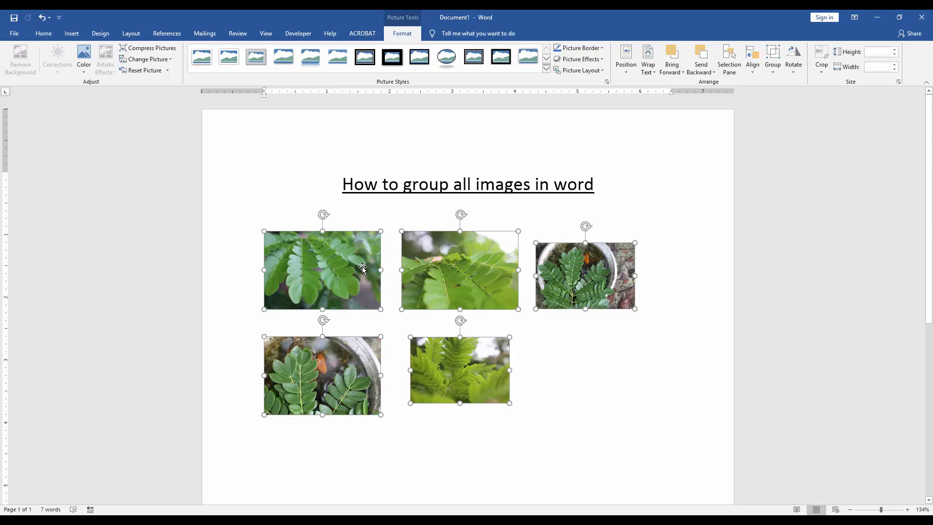
pyautogui.moveTo(404, 131)
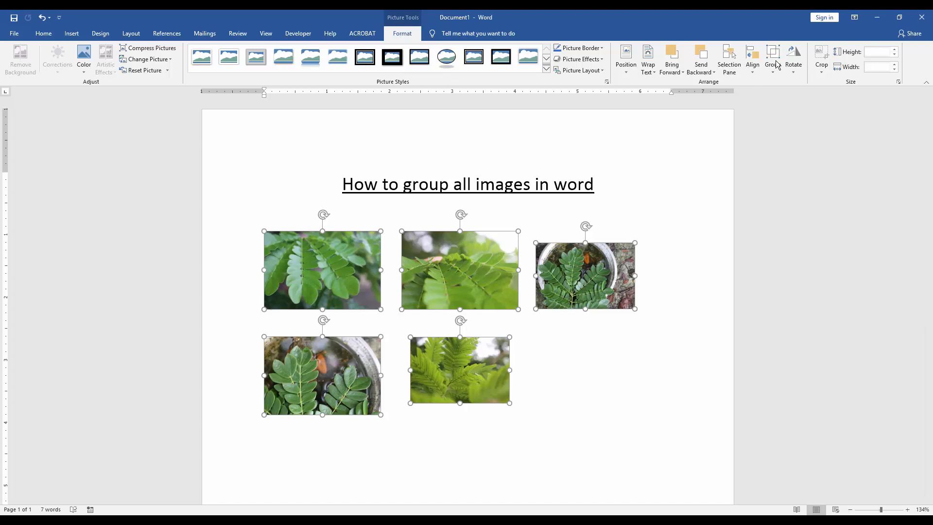
pyautogui.click(772, 60)
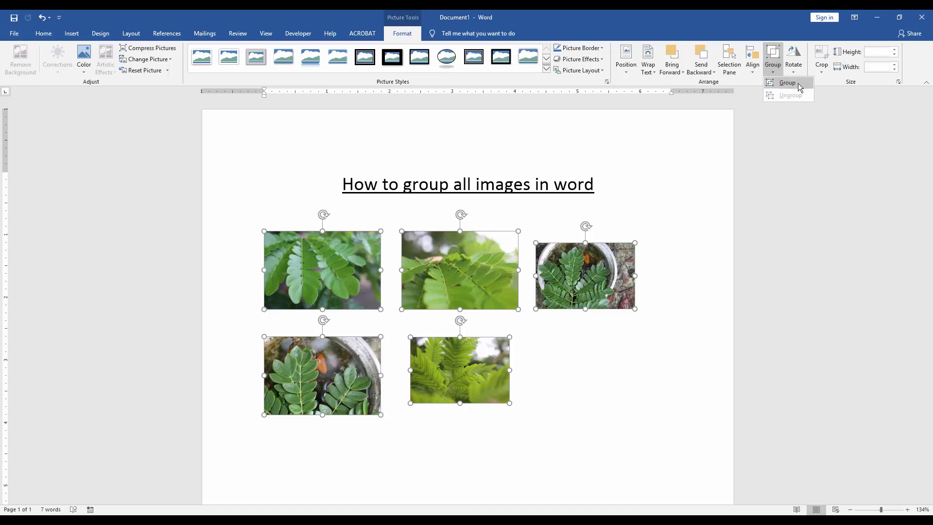
pyautogui.click(786, 83)
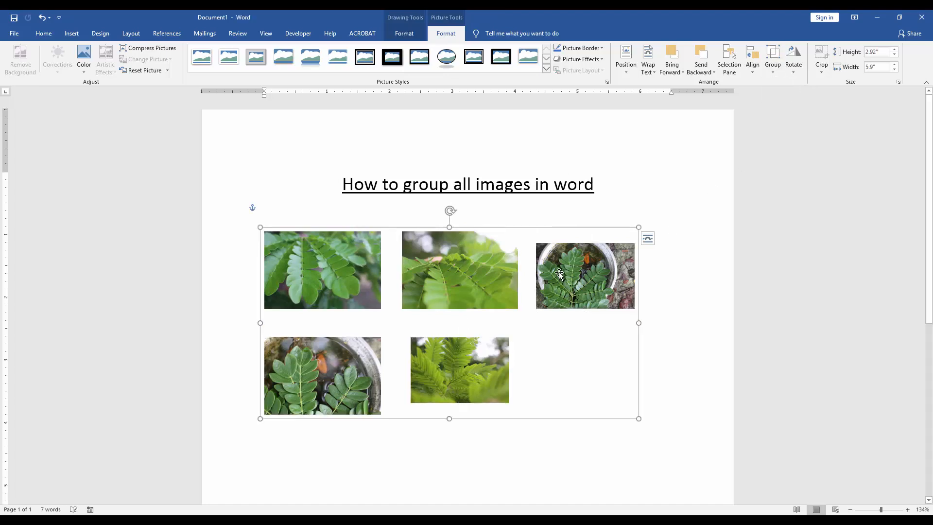